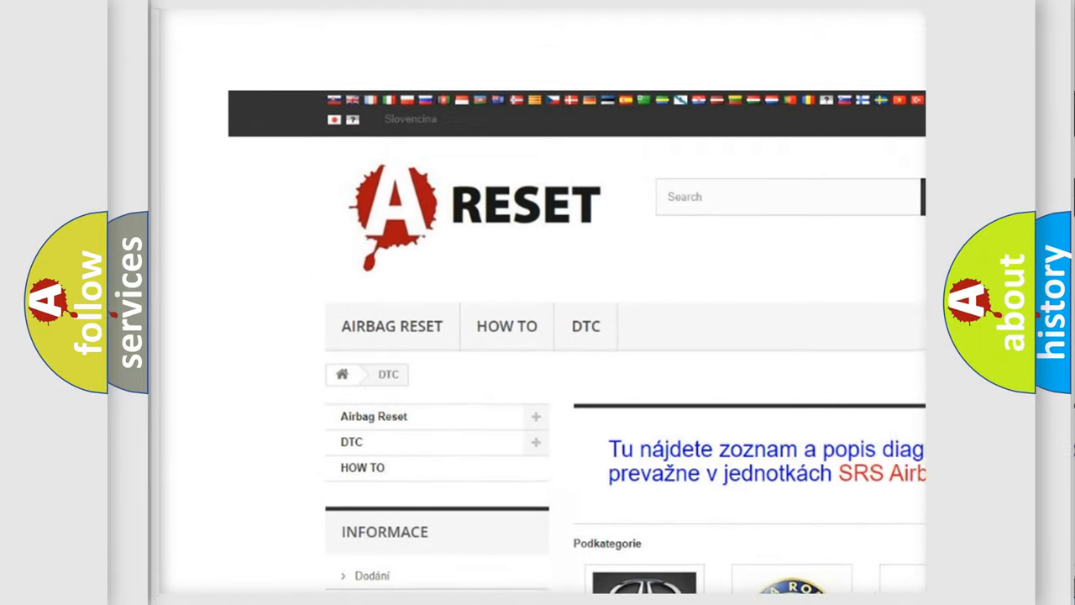
scroll(up, 3)
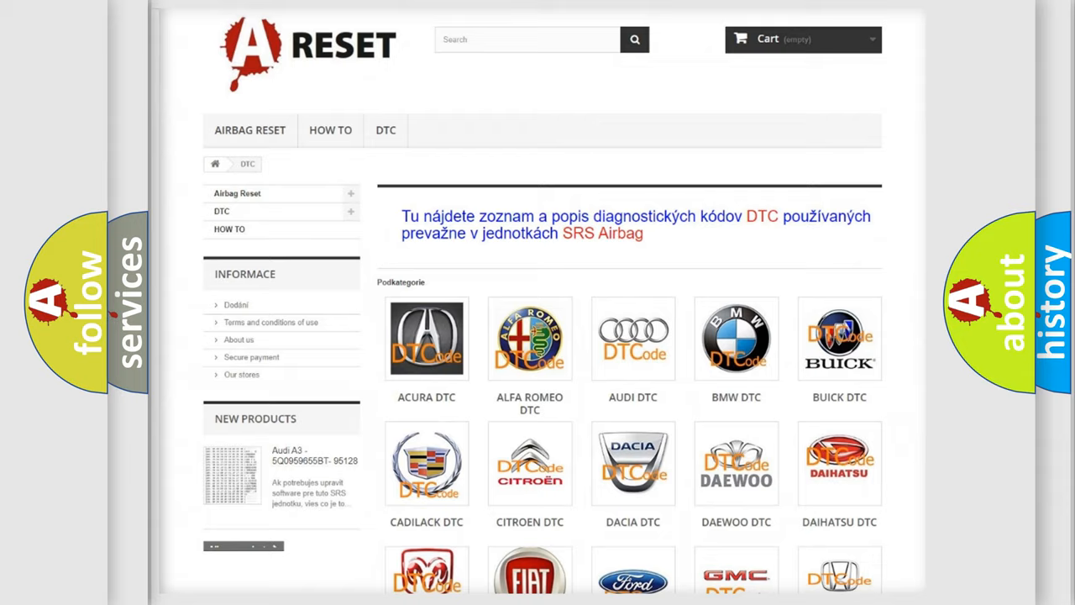
scroll(up, 3)
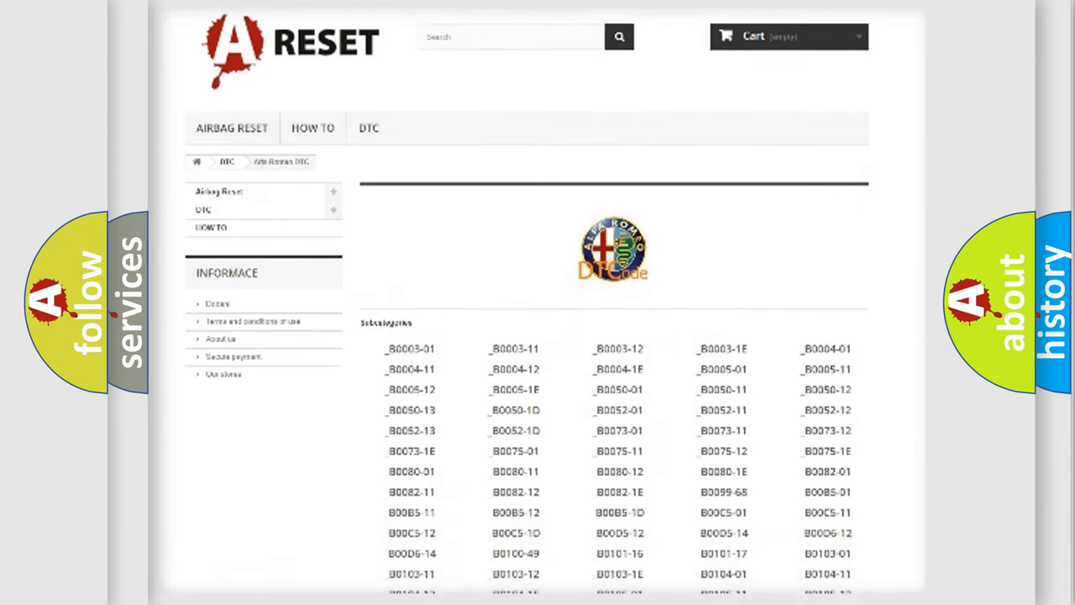
scroll(down, 3)
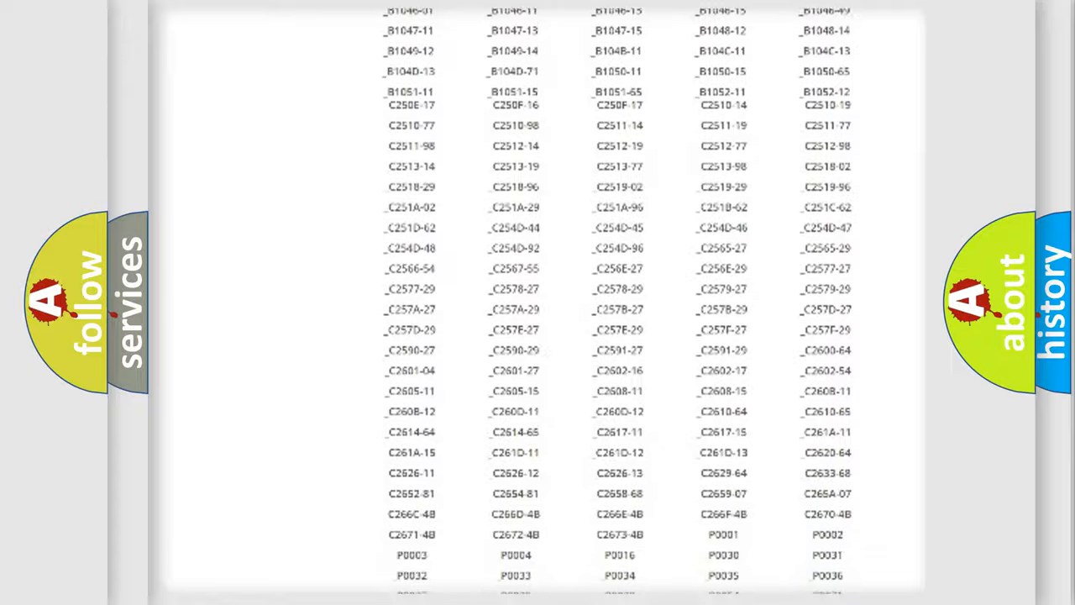
scroll(up, 3)
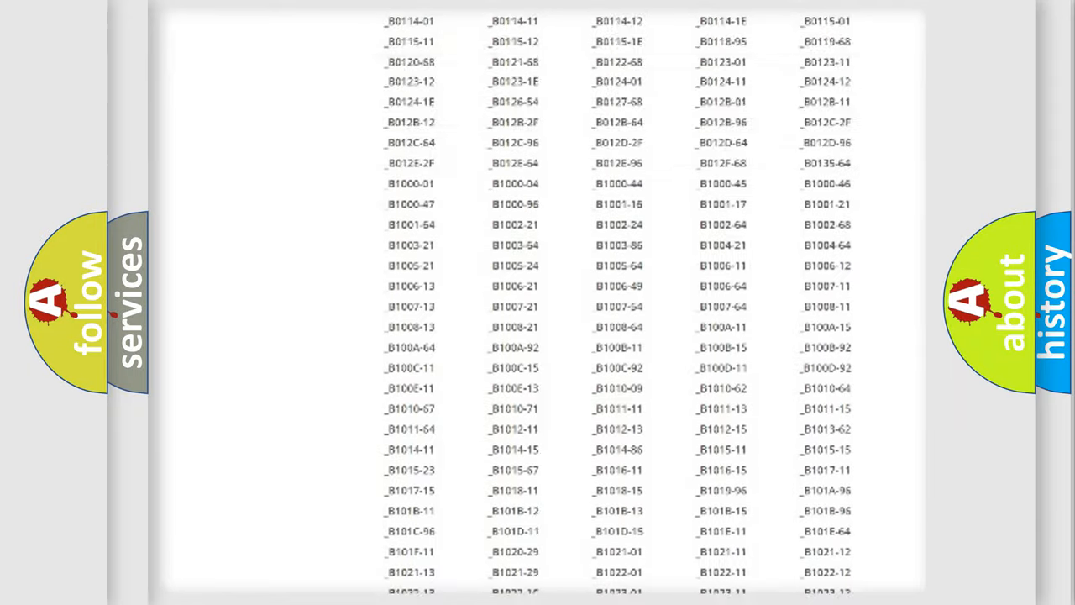
scroll(up, 3)
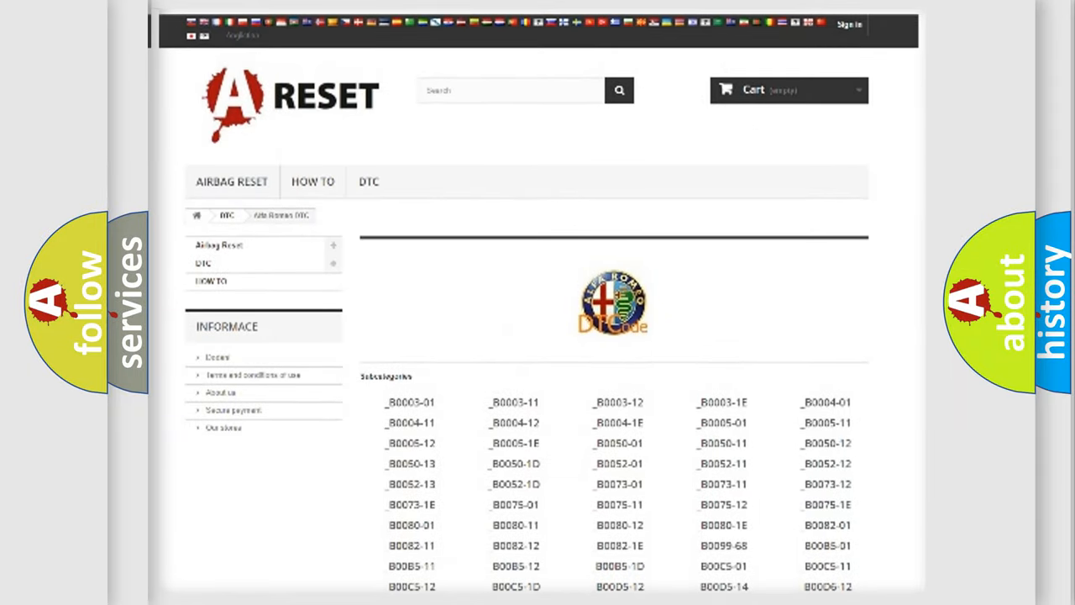